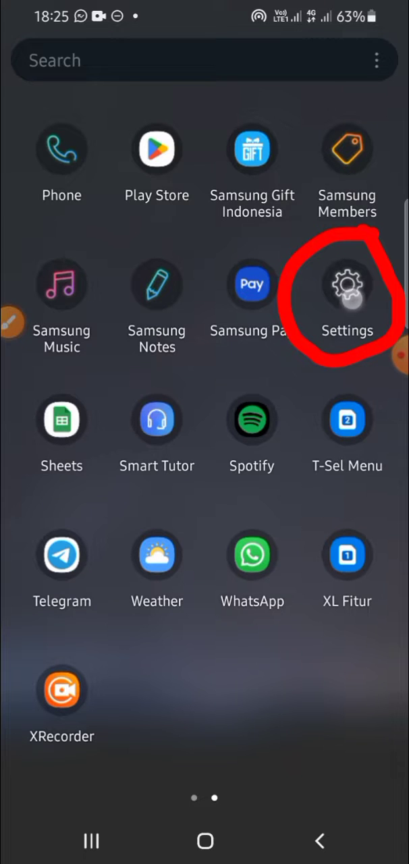
- Navigate through Google's Set up & restore to the Restore contacts page, which reports nothing to restore
left_click(347, 284)
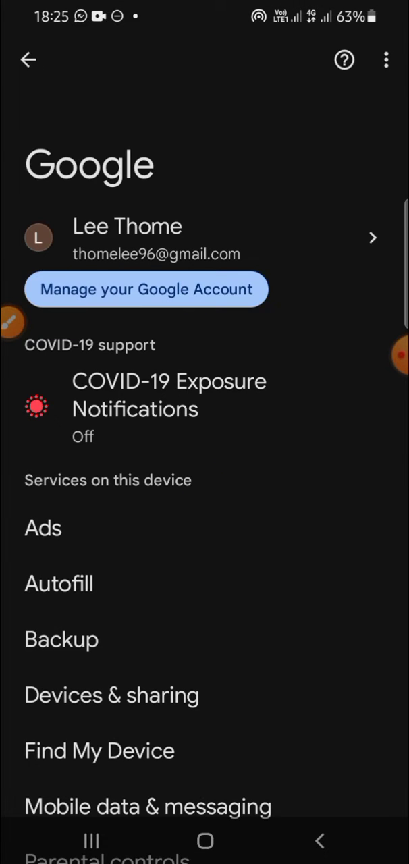
scroll("down", 3)
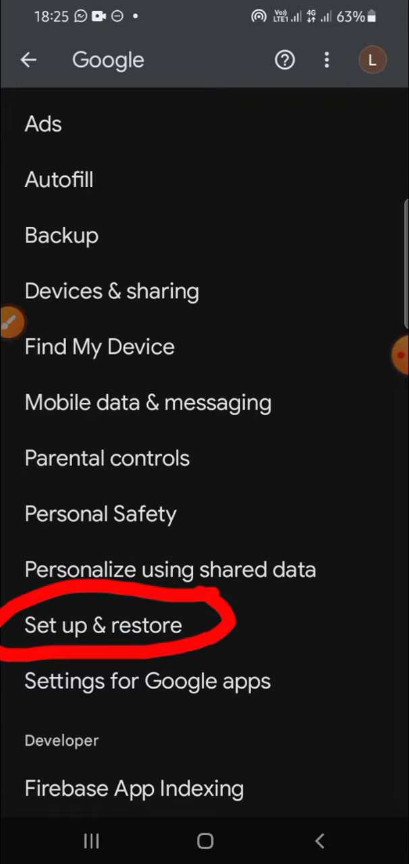
left_click(102, 625)
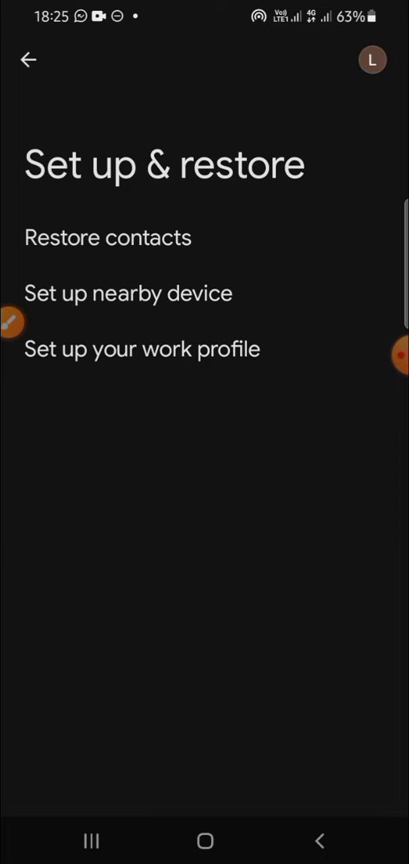
left_click(108, 237)
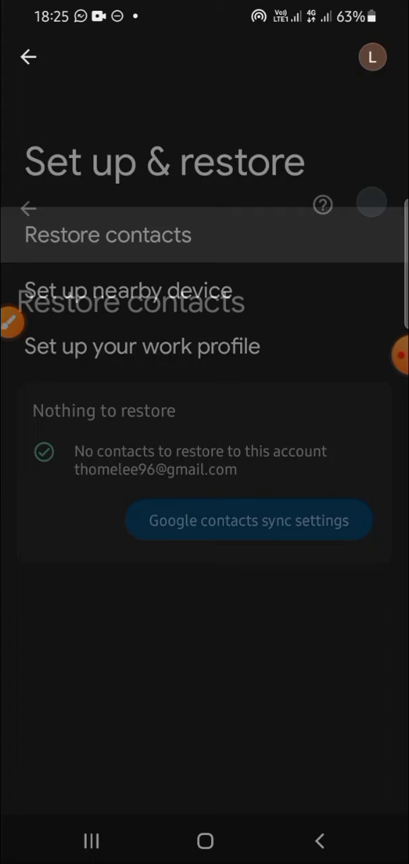